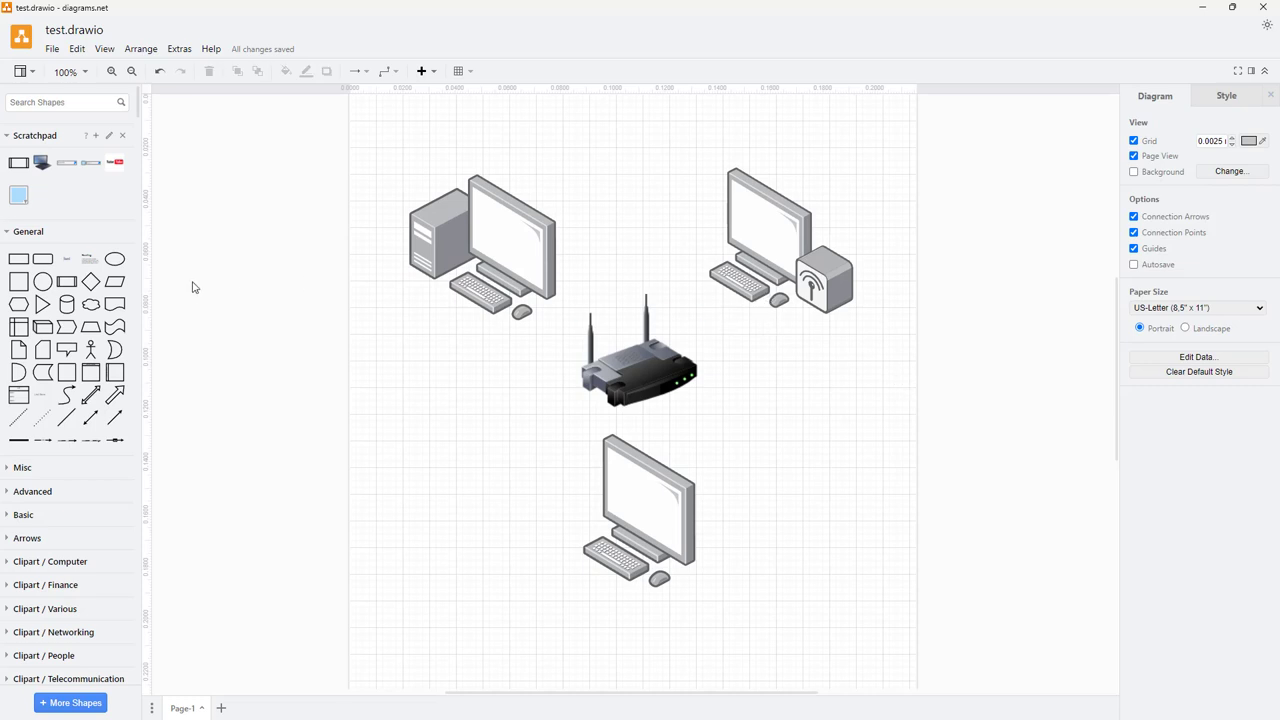
# Save the network diagram via Save as under the name test.drawio in the Desktop folder
pyautogui.click(51, 48)
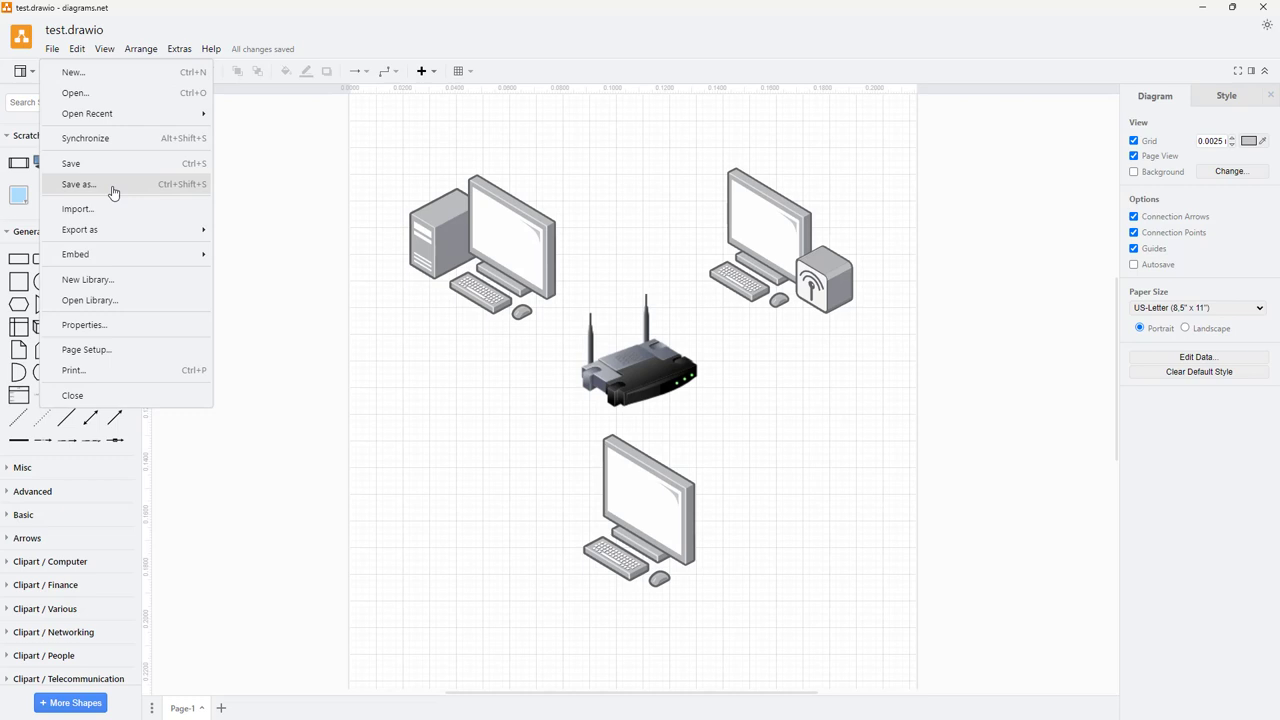
pyautogui.moveTo(130, 192)
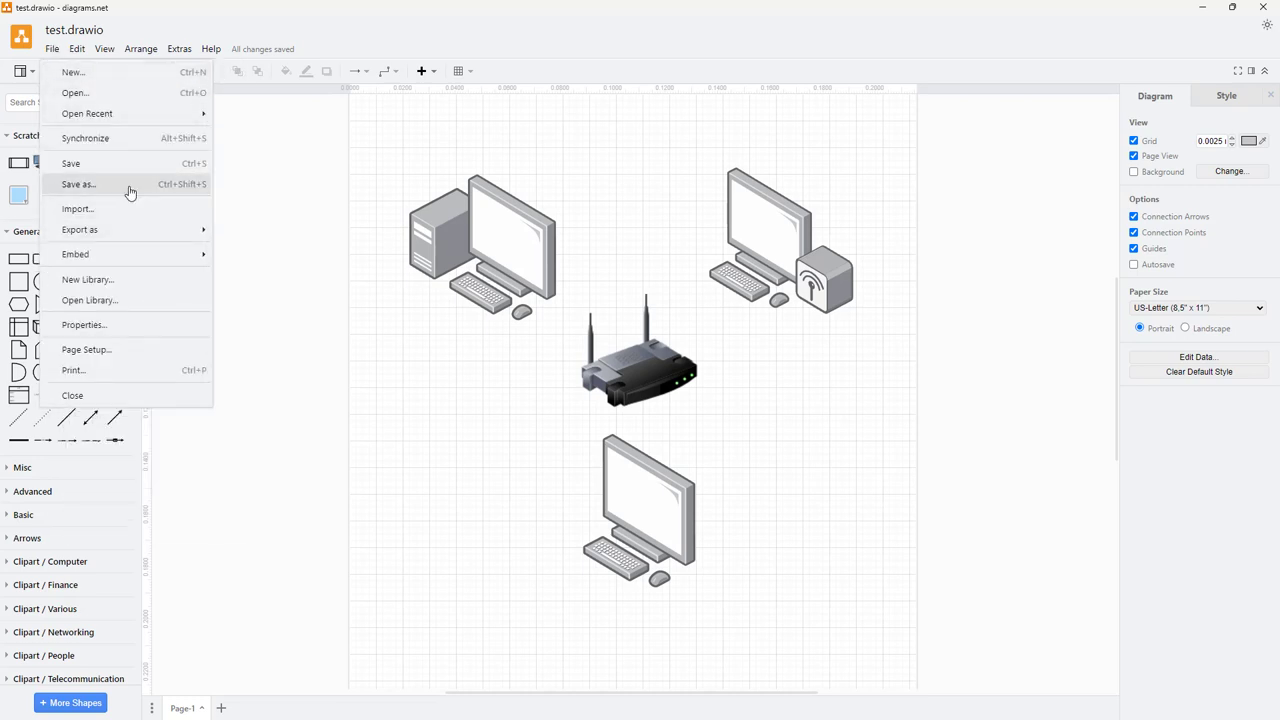
pyautogui.click(78, 184)
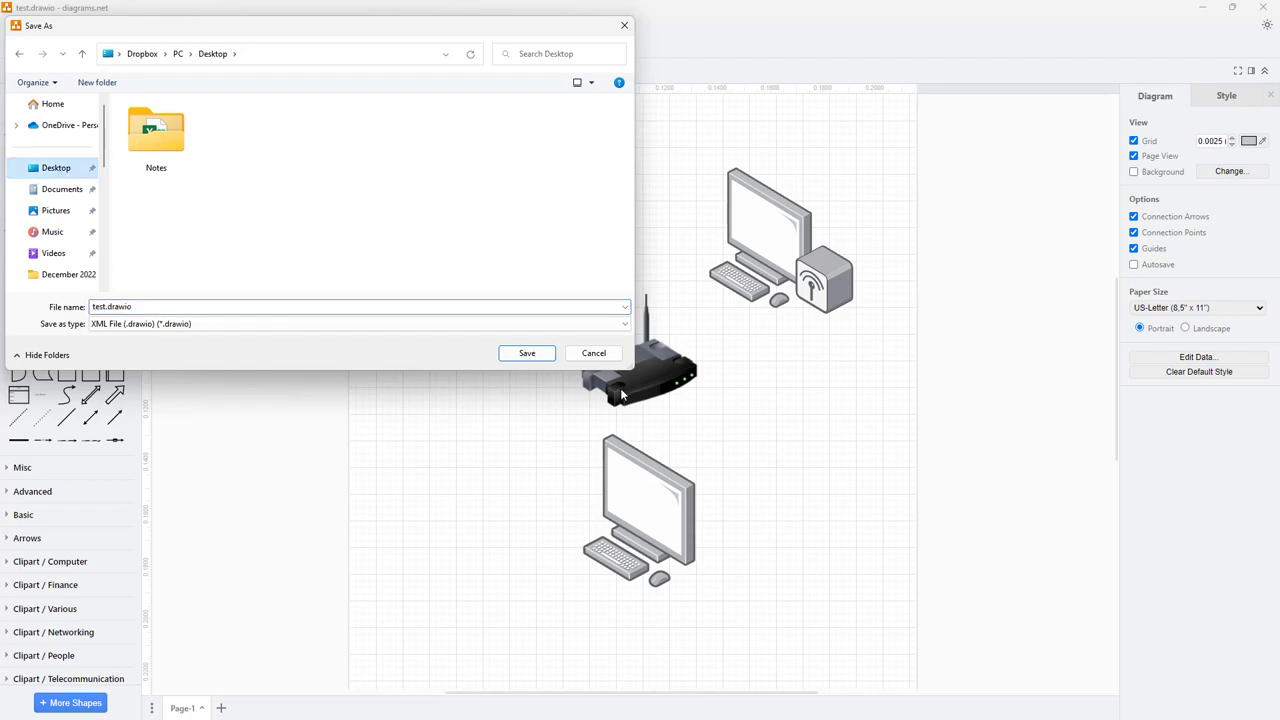
pyautogui.click(526, 353)
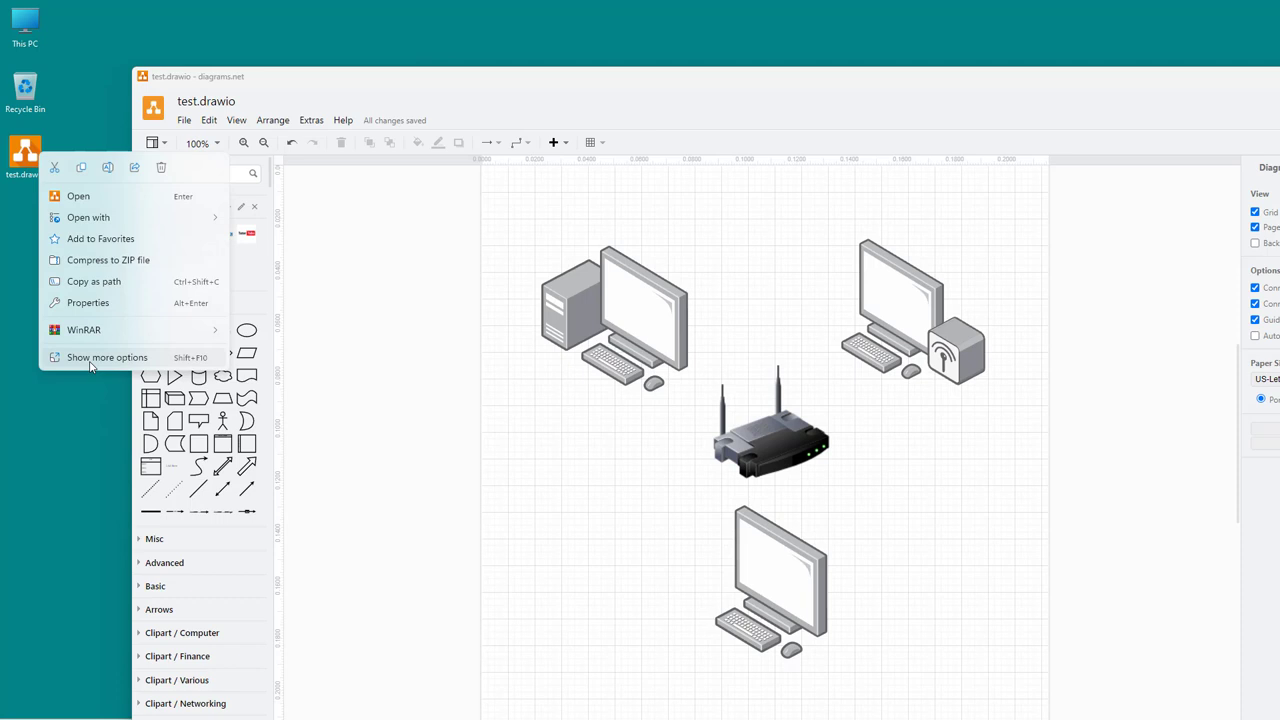
pyautogui.click(107, 357)
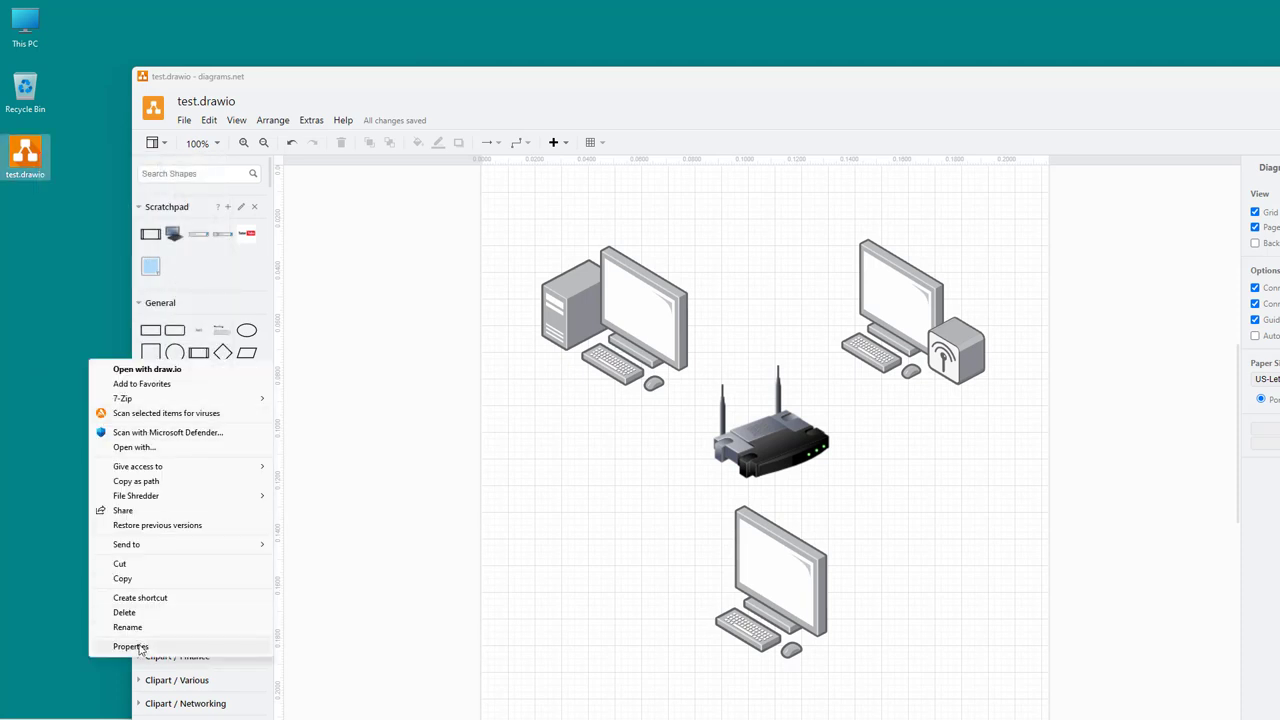
pyautogui.click(130, 646)
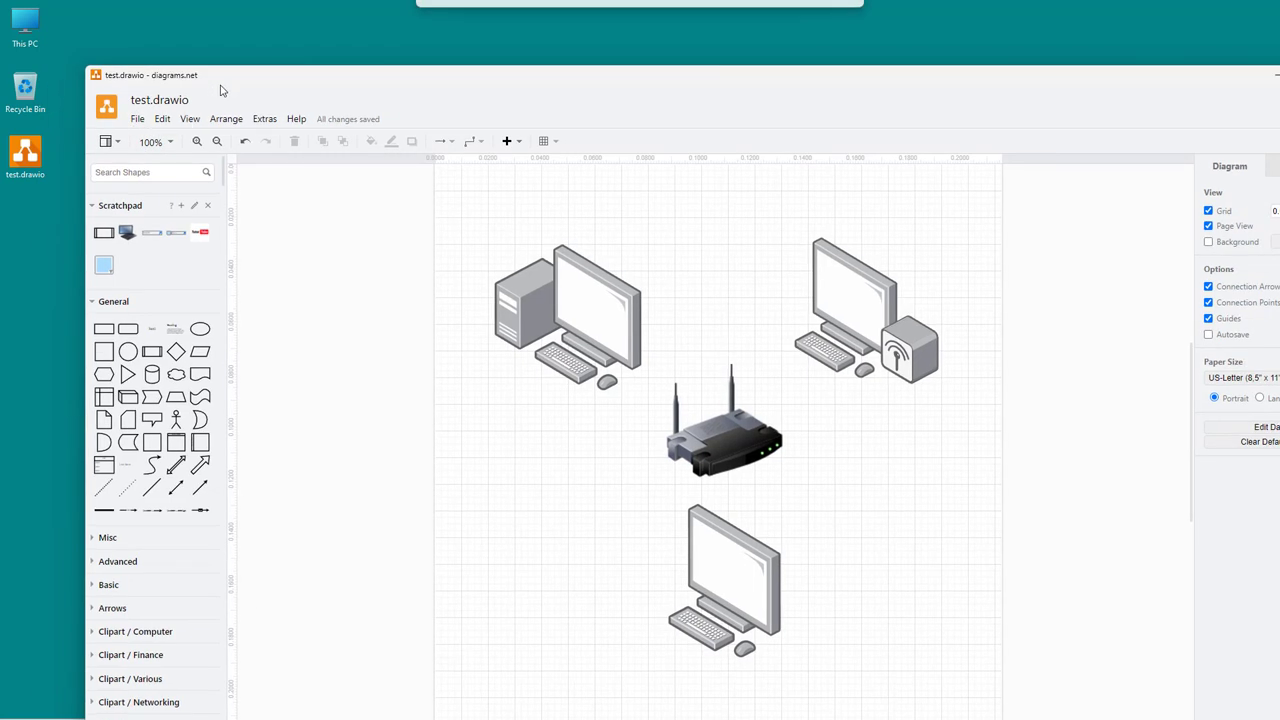
pyautogui.moveTo(70, 147)
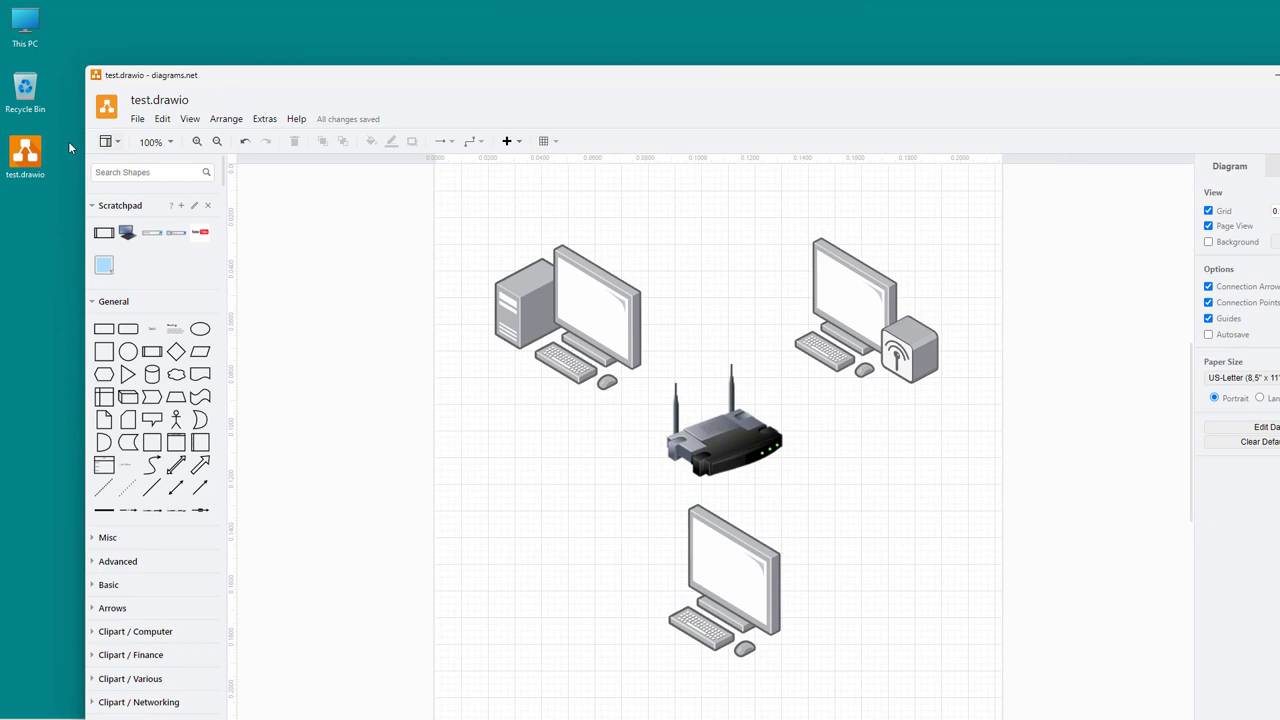
# Uncheck the Compressed option in the diagram's file properties and apply it
pyautogui.click(137, 119)
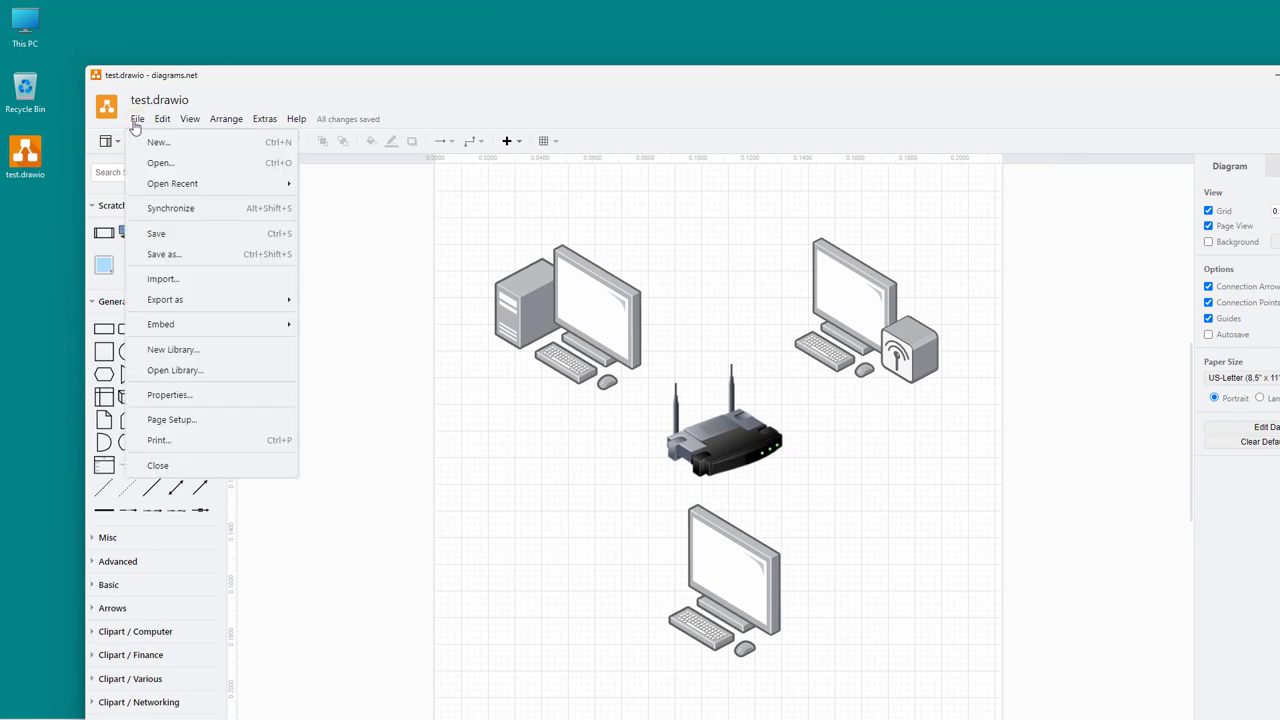
pyautogui.click(169, 394)
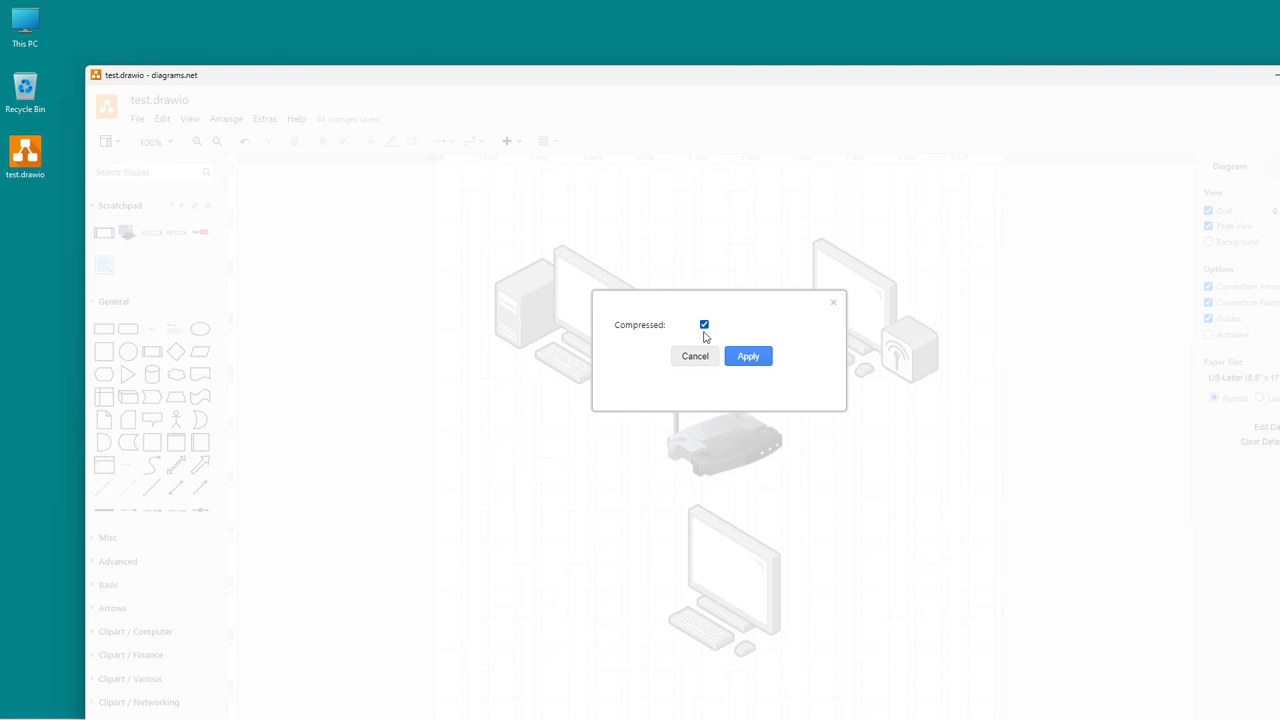
pyautogui.click(748, 356)
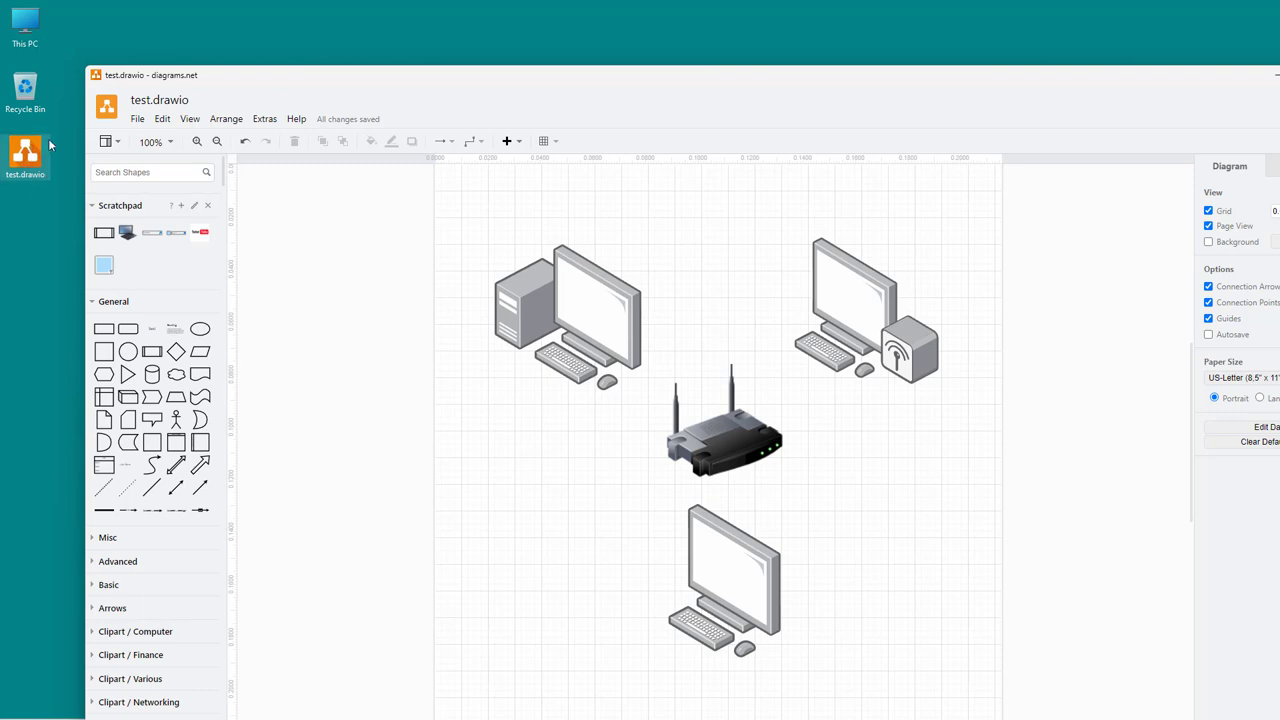
pyautogui.moveTo(211, 91)
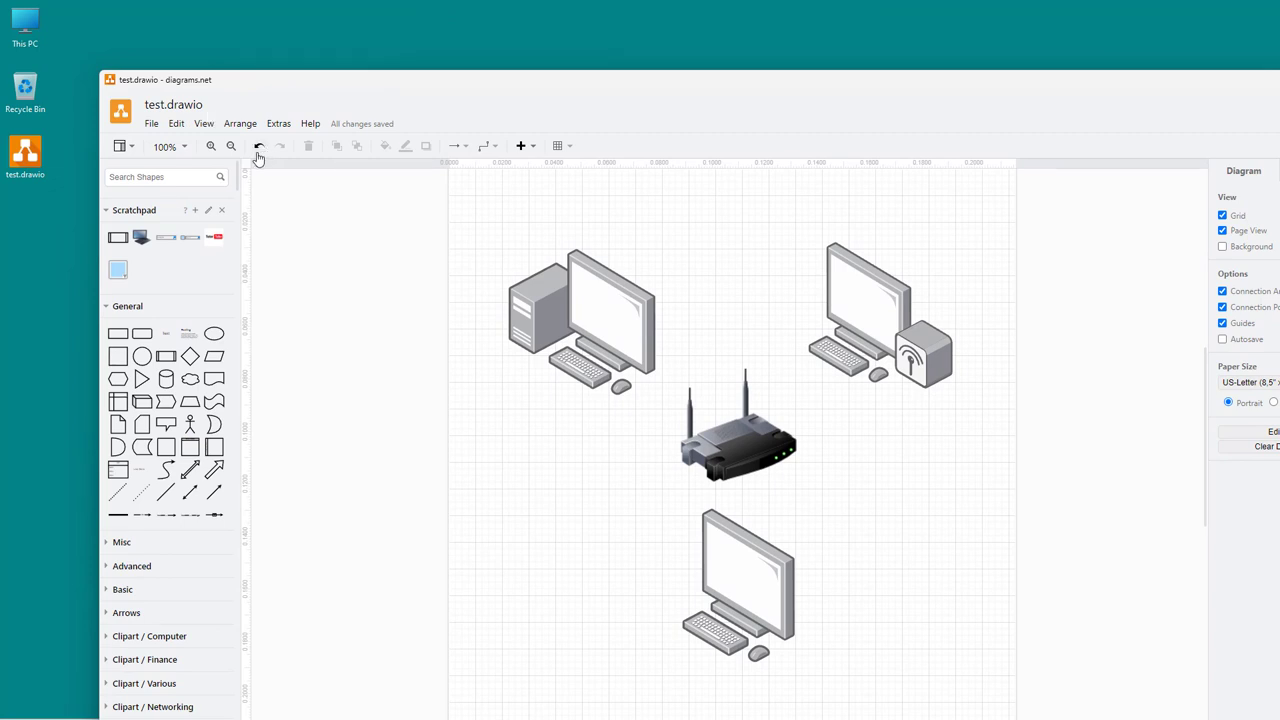
pyautogui.moveTo(148, 137)
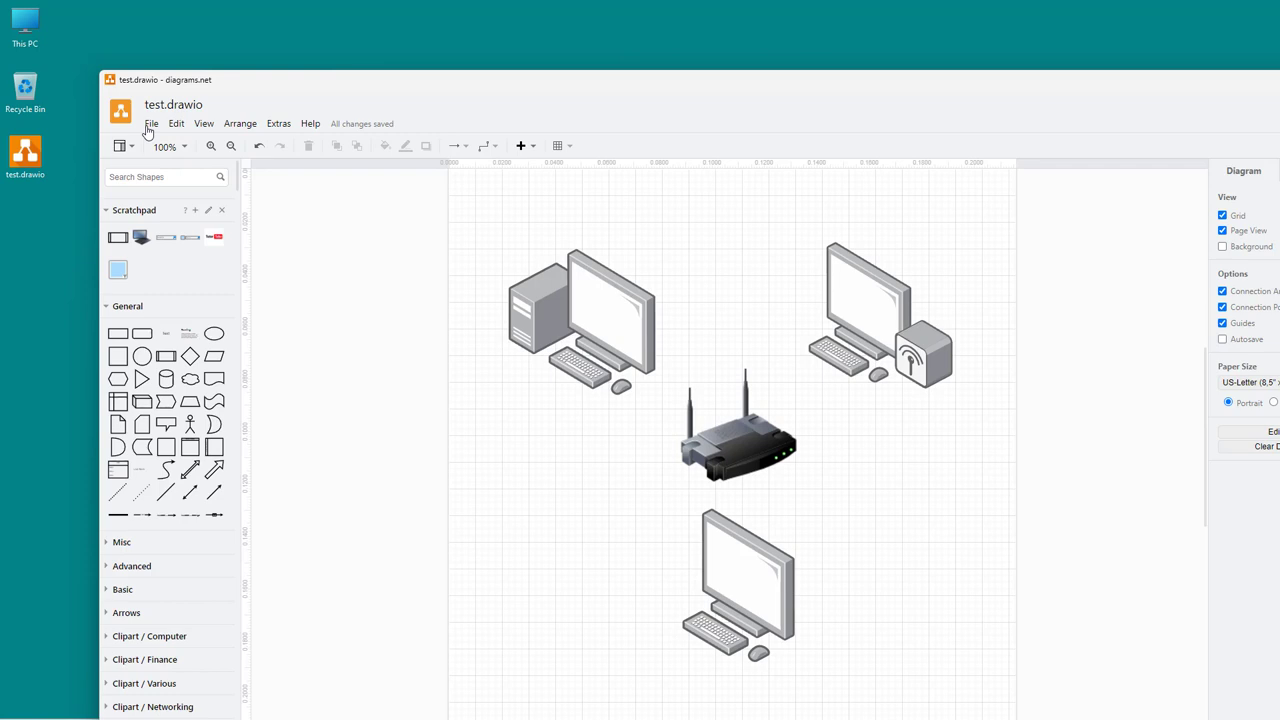
# Save the uncompressed diagram as test2.drawio on the Desktop, saving pending changes
pyautogui.click(151, 123)
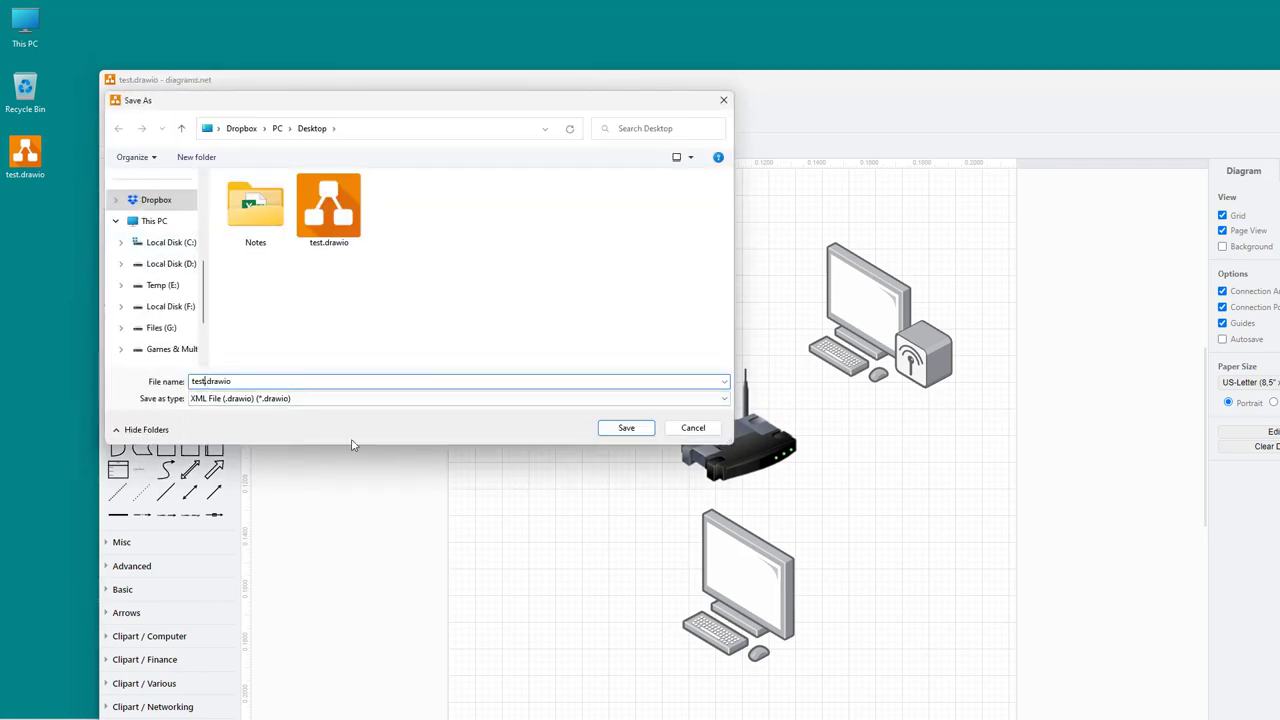
pyautogui.click(626, 427)
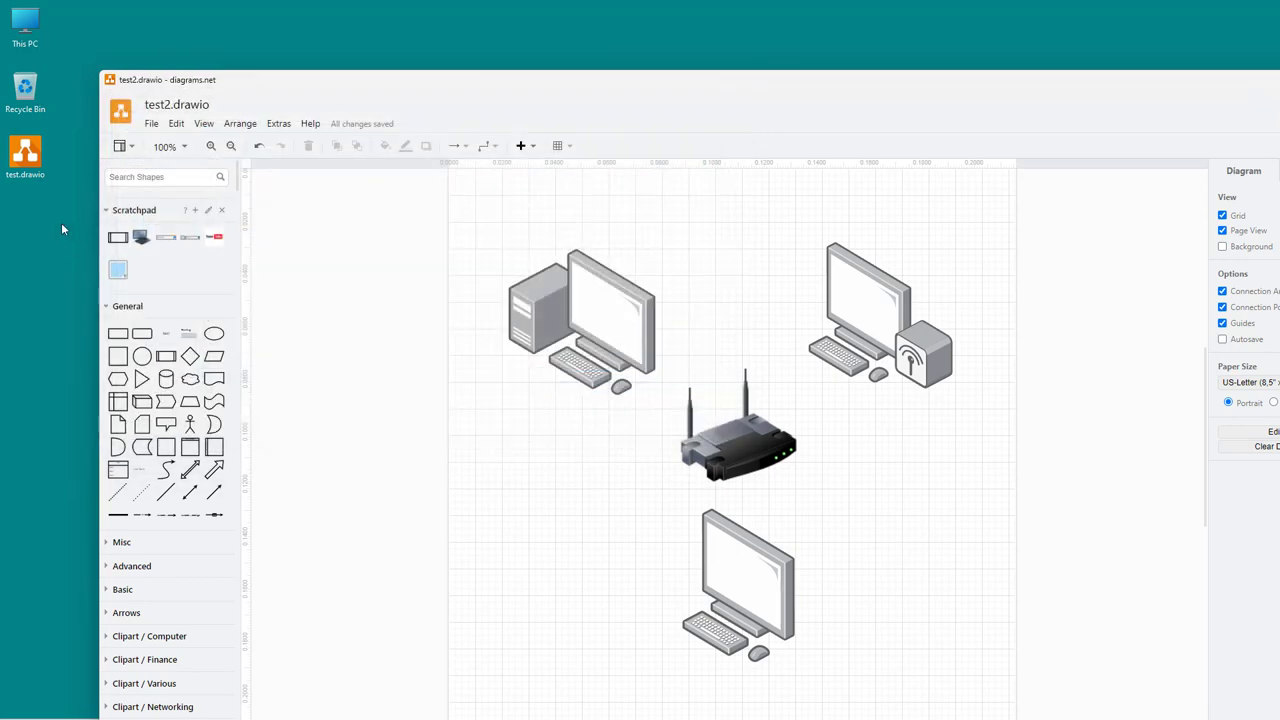
pyautogui.moveTo(154, 130)
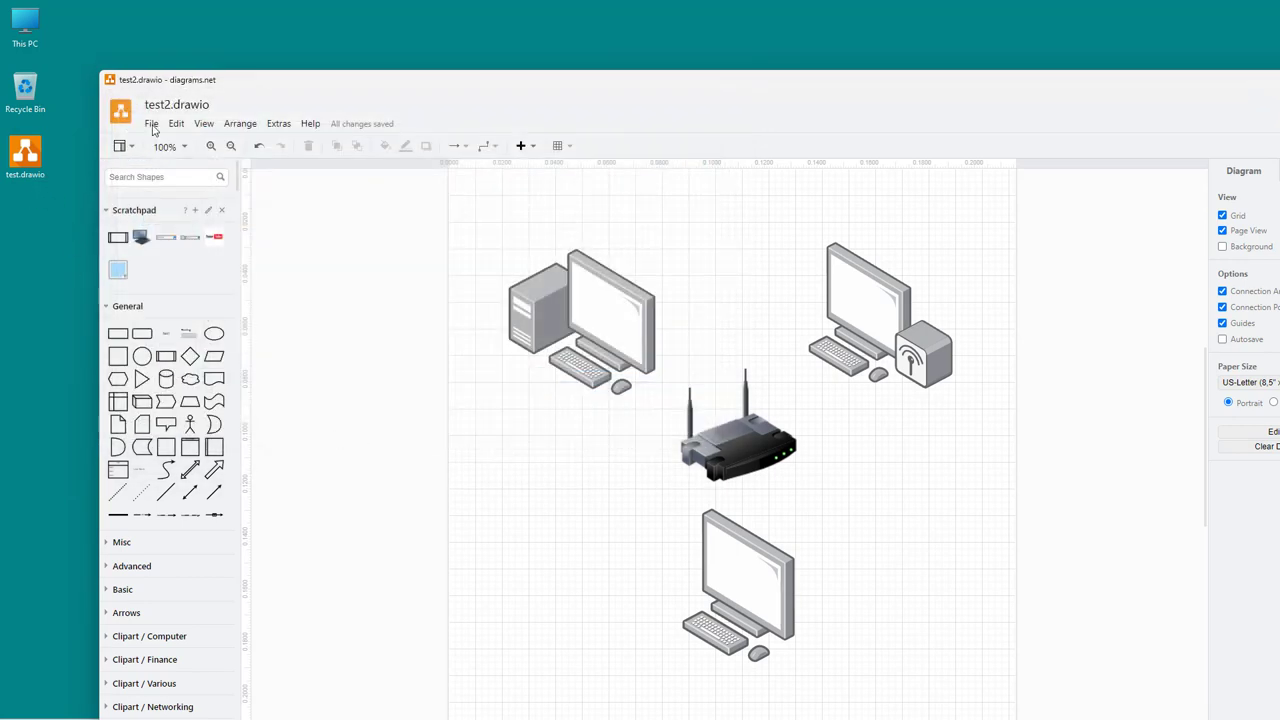
pyautogui.click(151, 123)
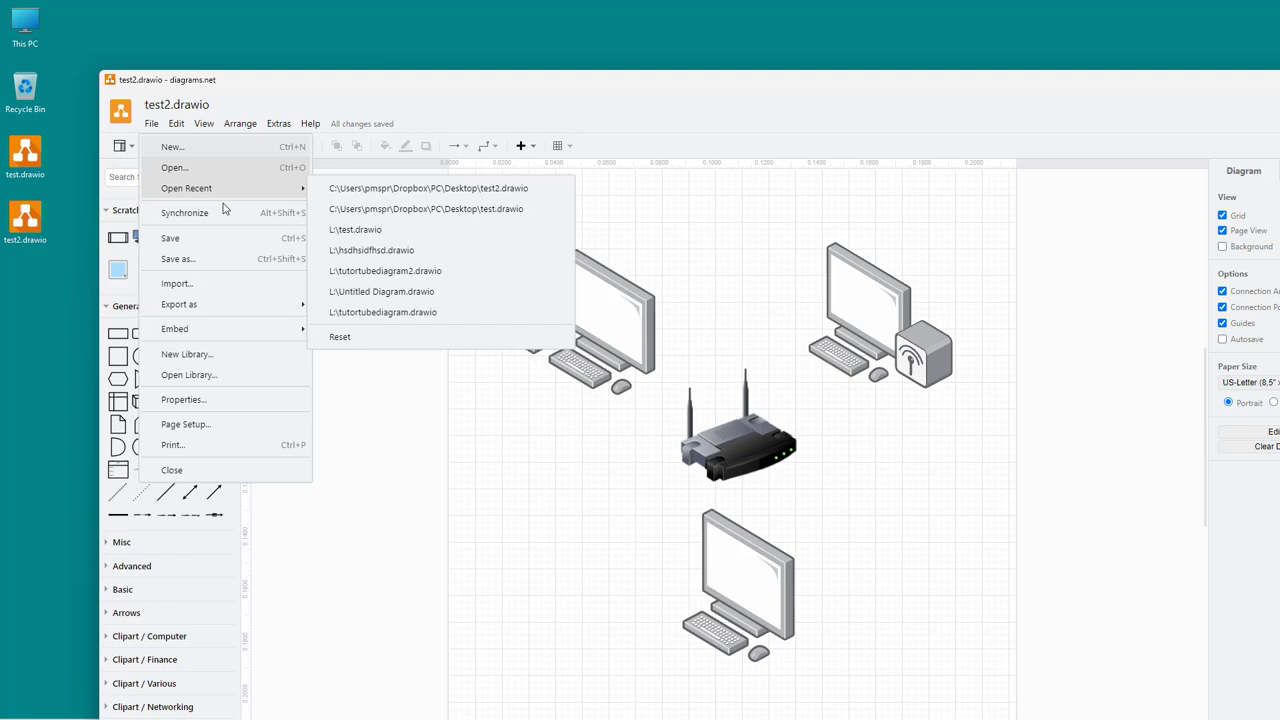
pyautogui.moveTo(205, 399)
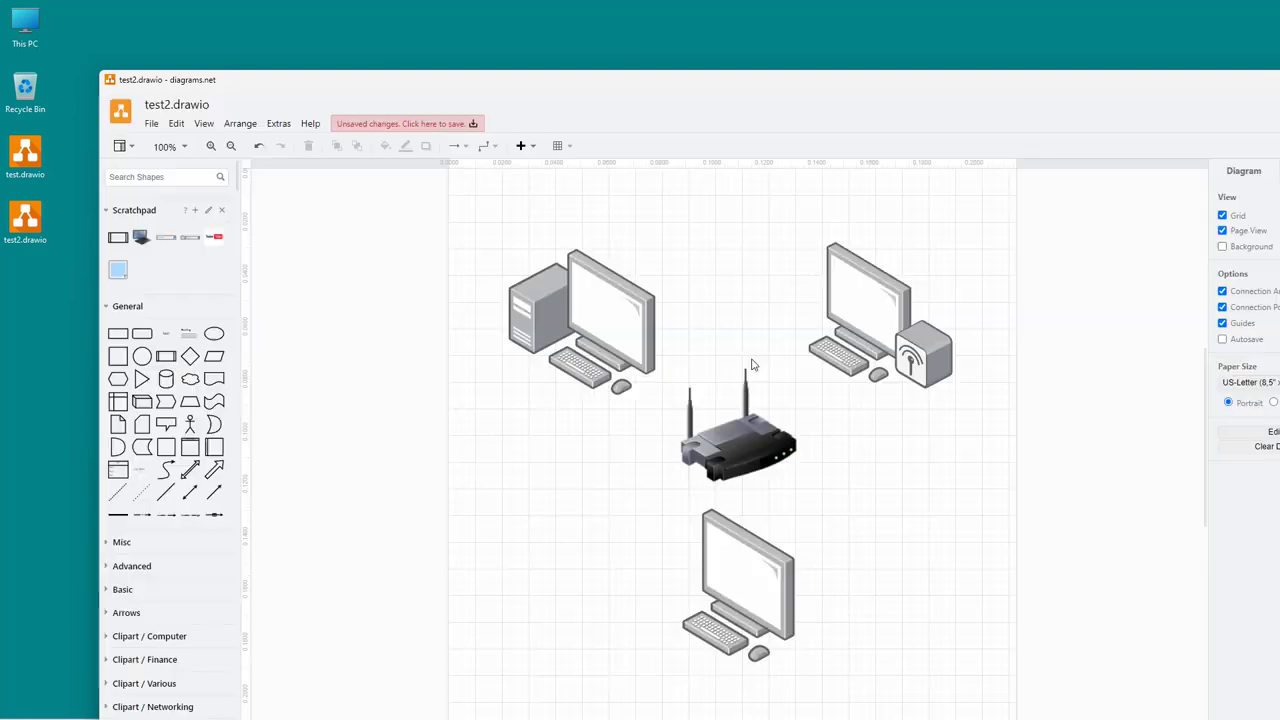
pyautogui.click(405, 123)
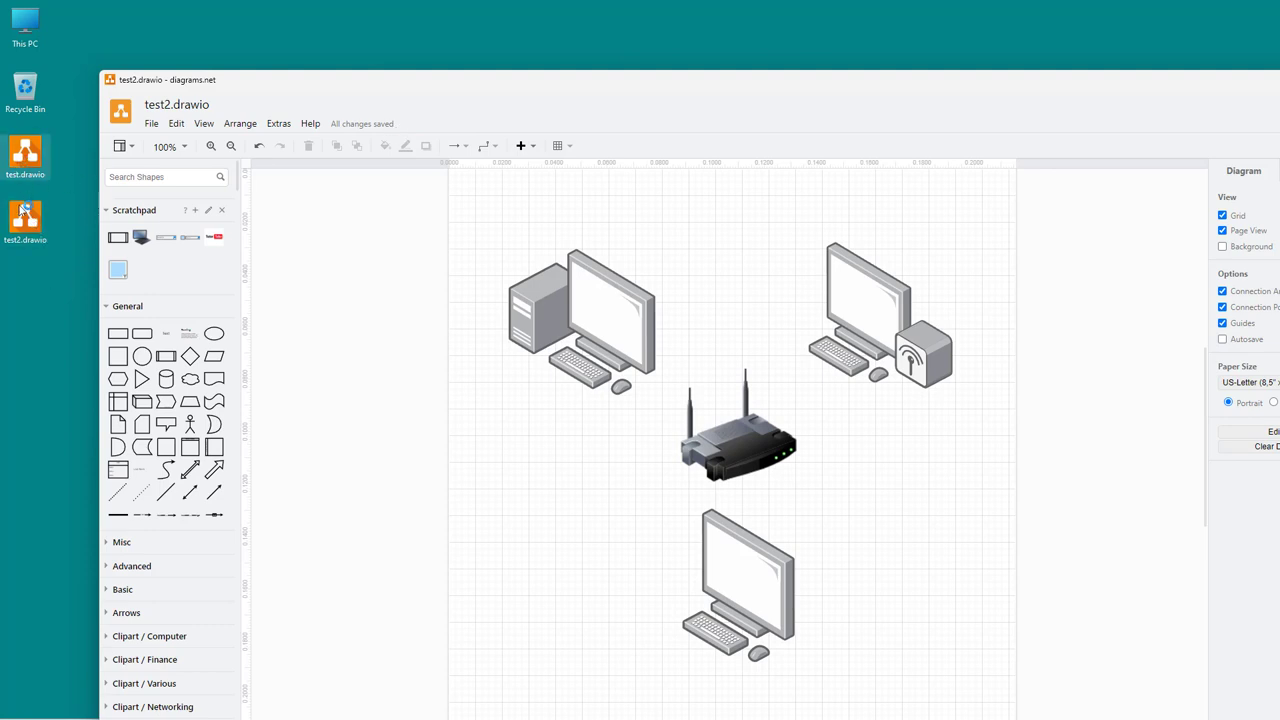
pyautogui.rightClick(25, 215)
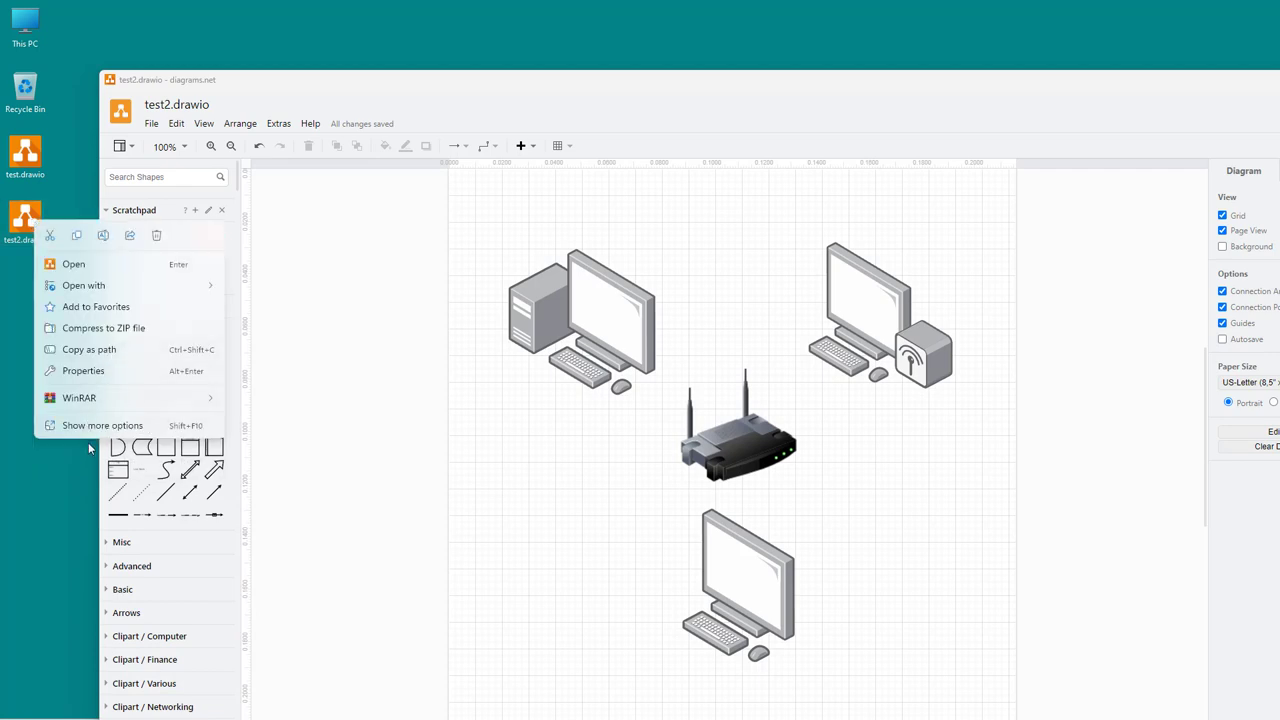
pyautogui.click(83, 370)
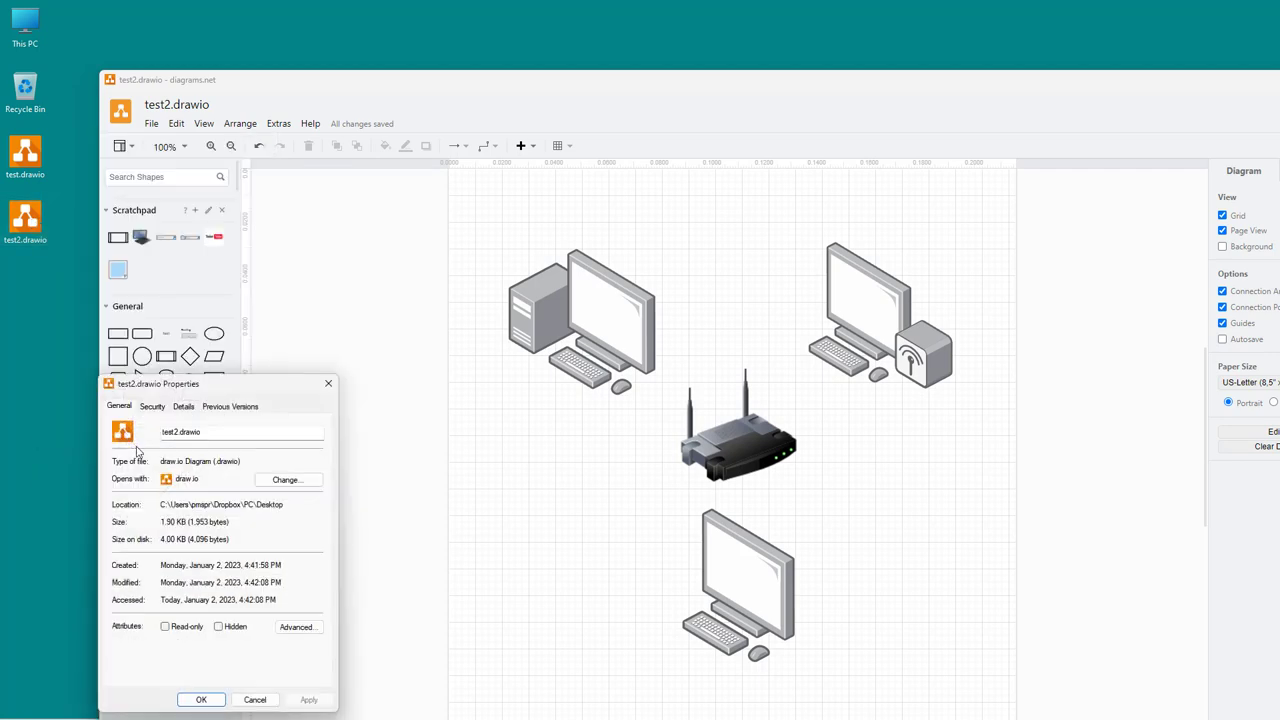
pyautogui.moveTo(162, 527)
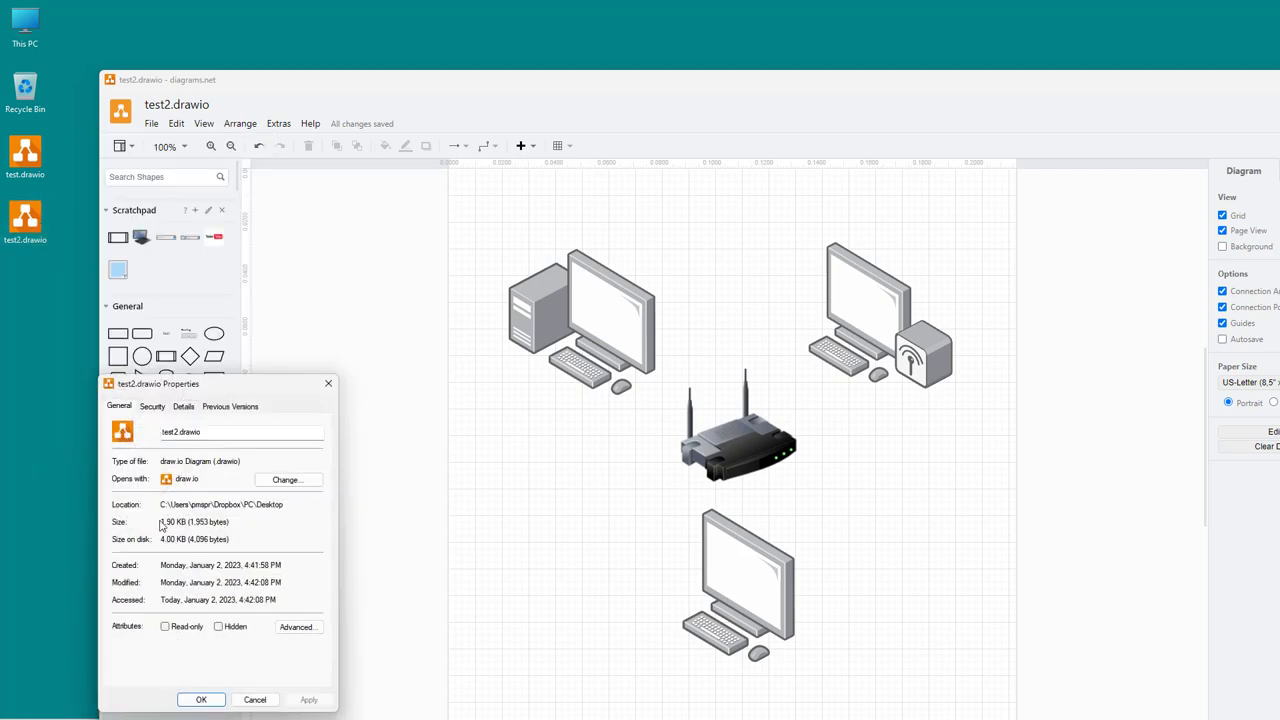
pyautogui.moveTo(182, 540)
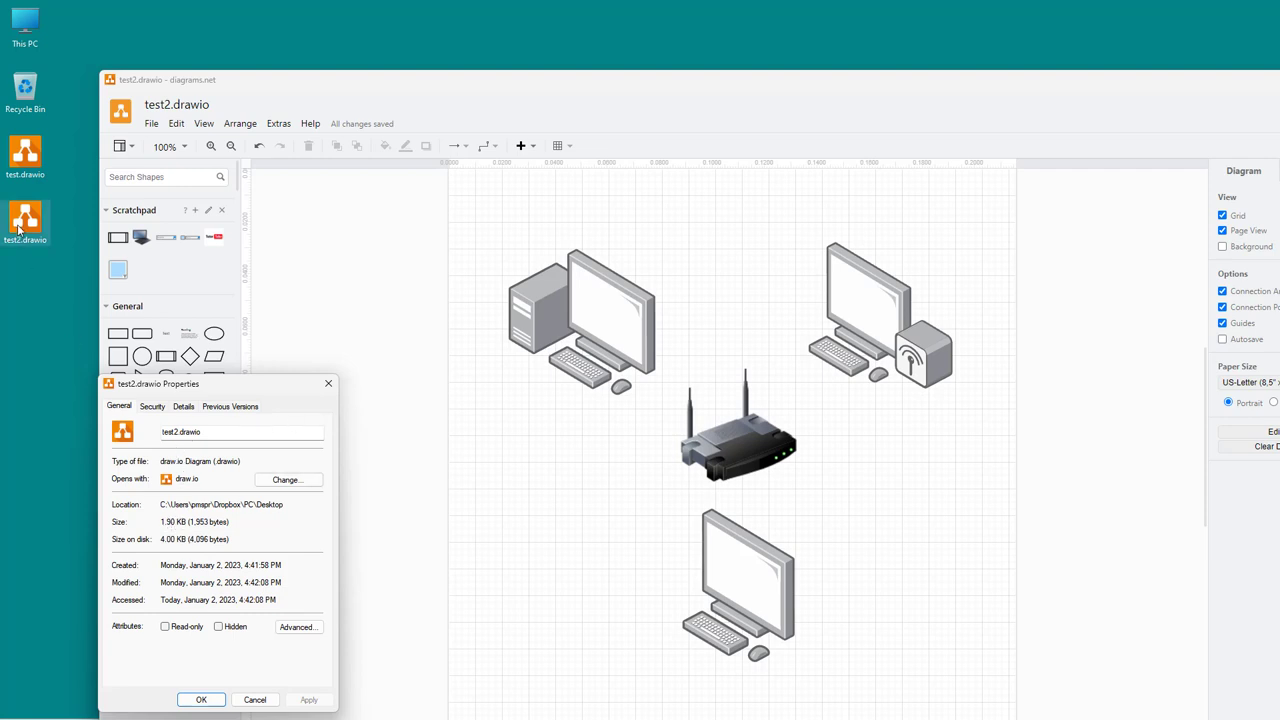
pyautogui.moveTo(328, 385)
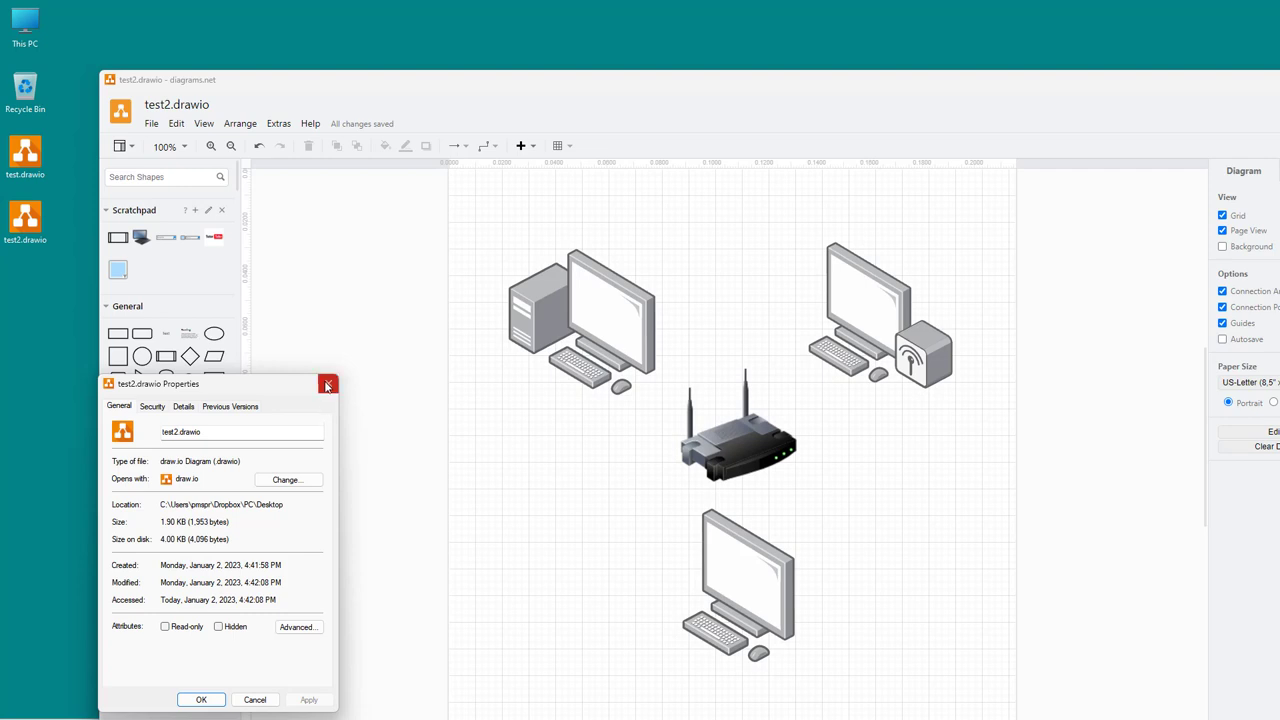
pyautogui.click(328, 385)
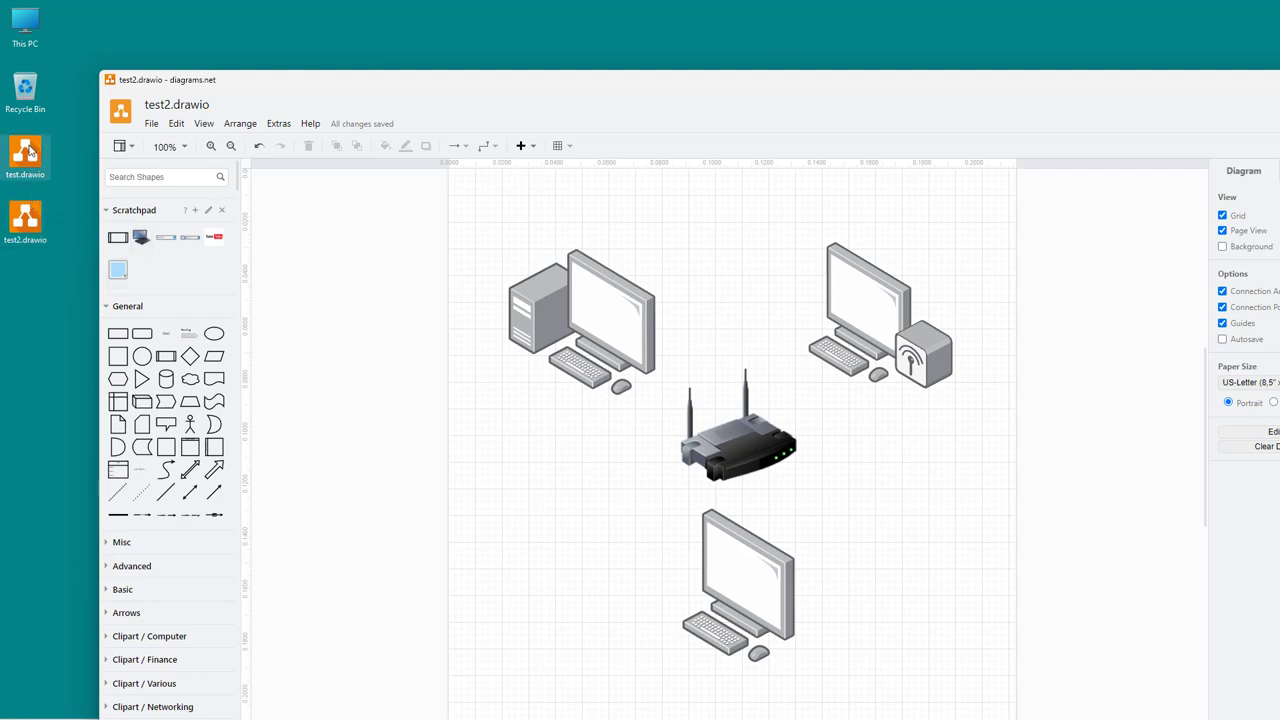
pyautogui.moveTo(25, 150)
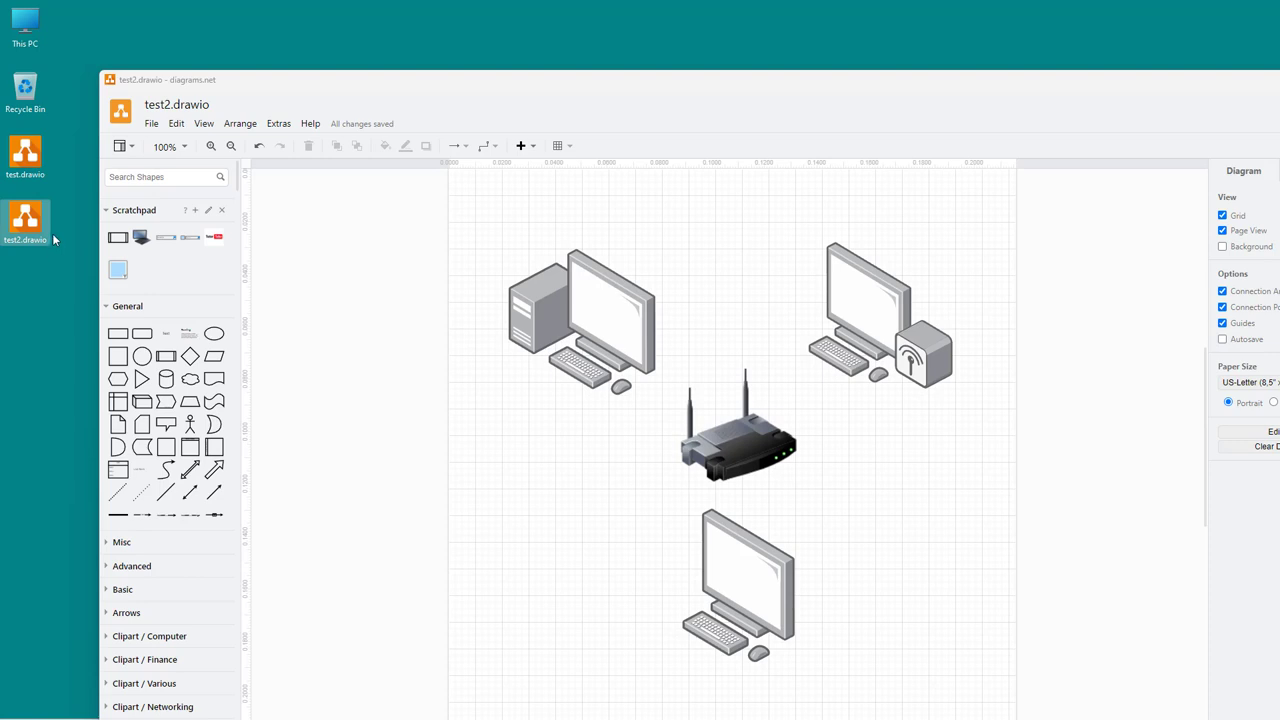
pyautogui.moveTo(25, 215)
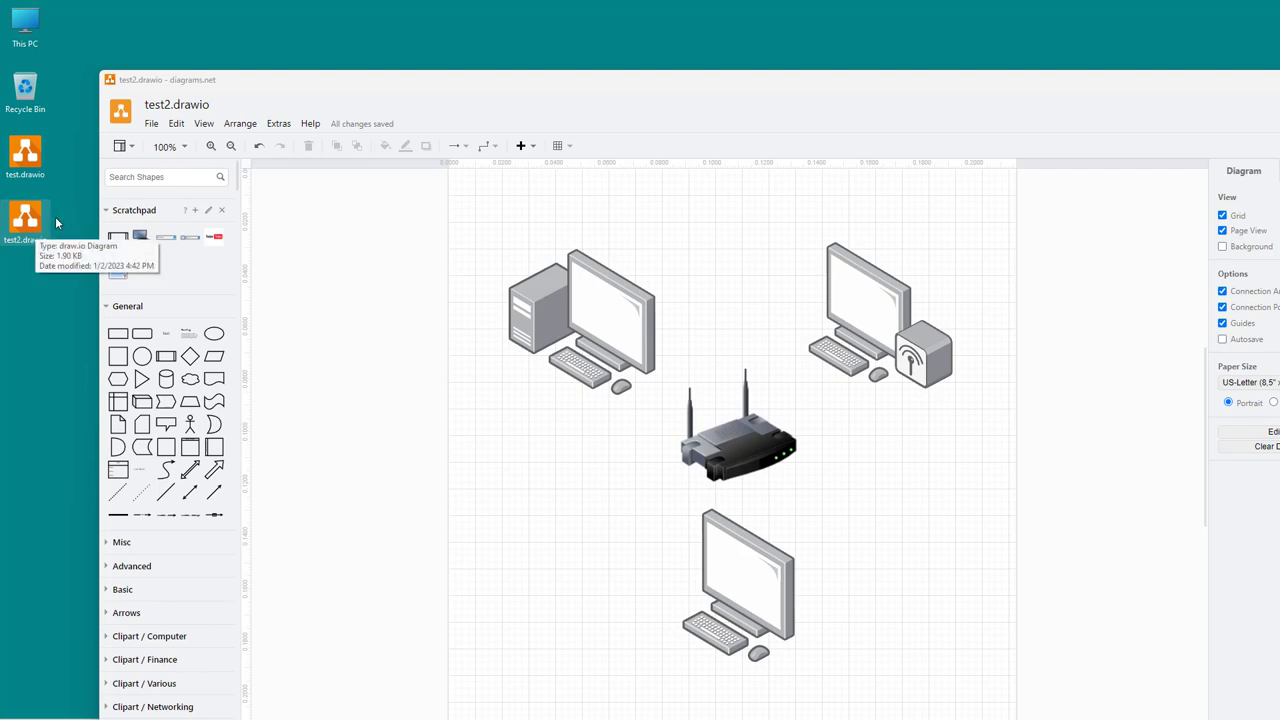